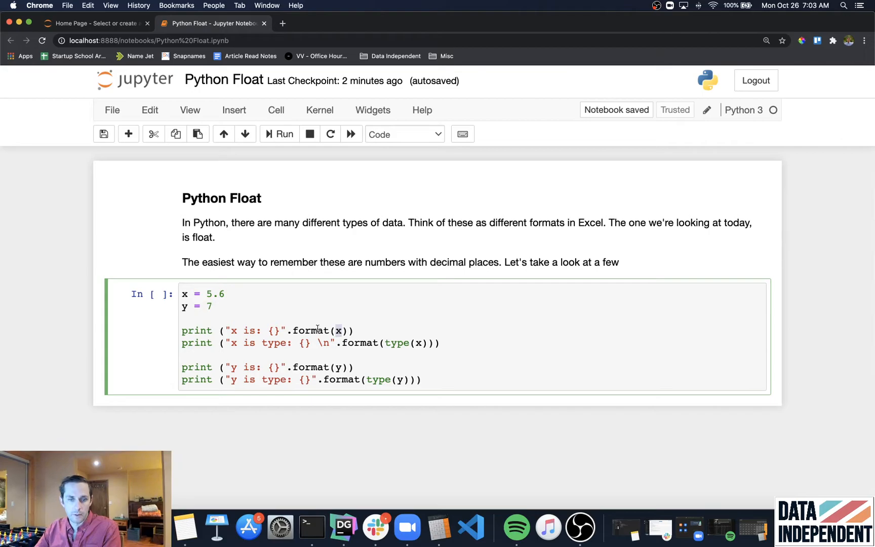
Step: Run the x/y cell to show x = 5.6 as float and y = 7 as int, highlighting the type and 5.6 output
{"action": "double_click", "coordinate": [274, 342]}
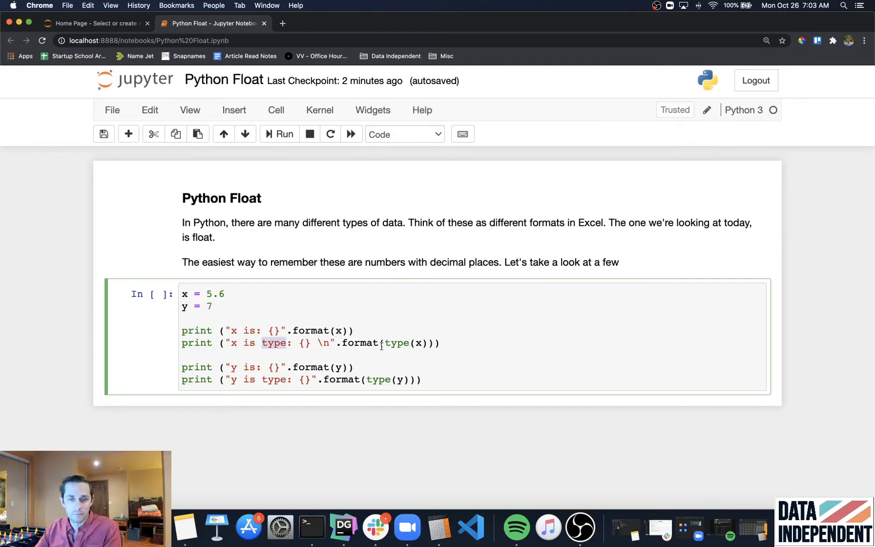
{"action": "double_click", "coordinate": [396, 342]}
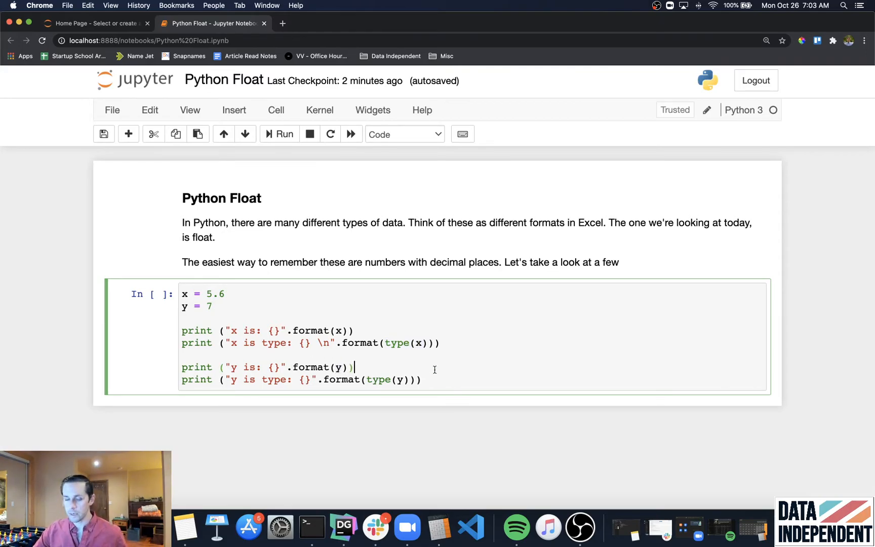
{"action": "left_click", "coordinate": [283, 134]}
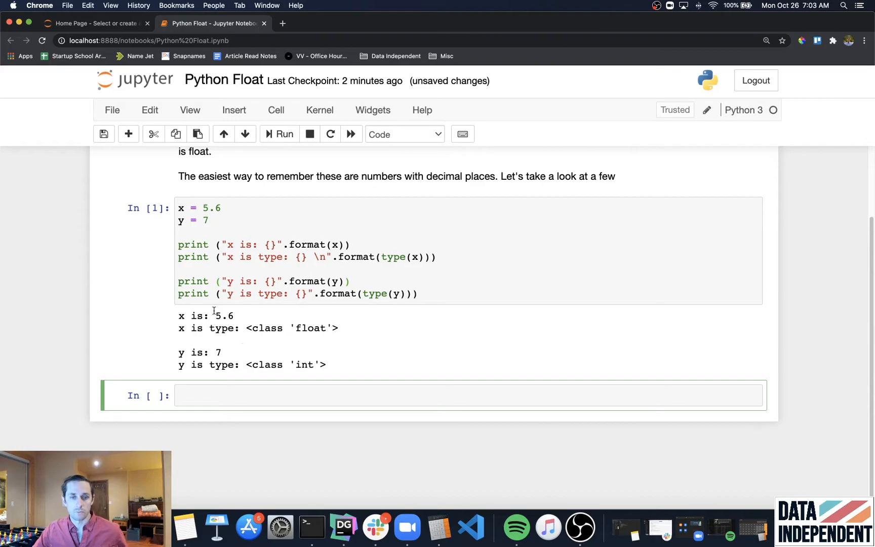
{"action": "double_click", "coordinate": [221, 316]}
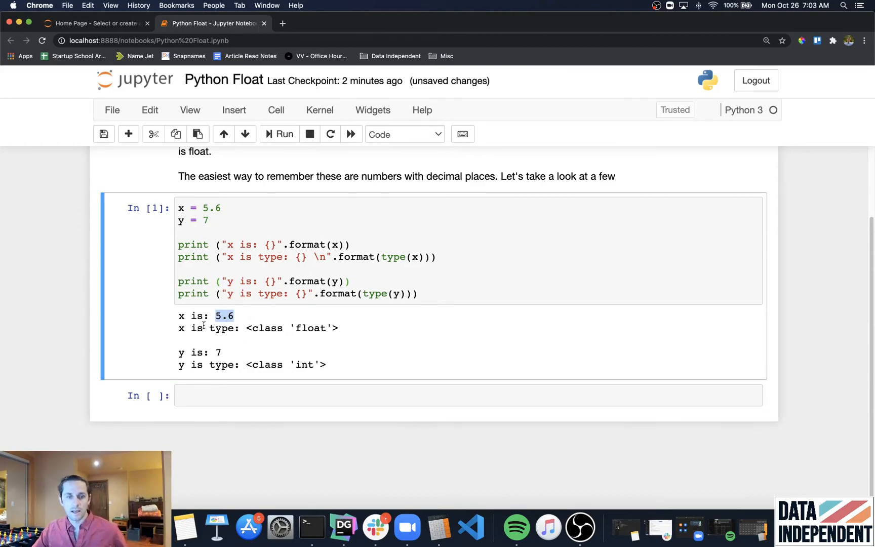
{"action": "double_click", "coordinate": [309, 327]}
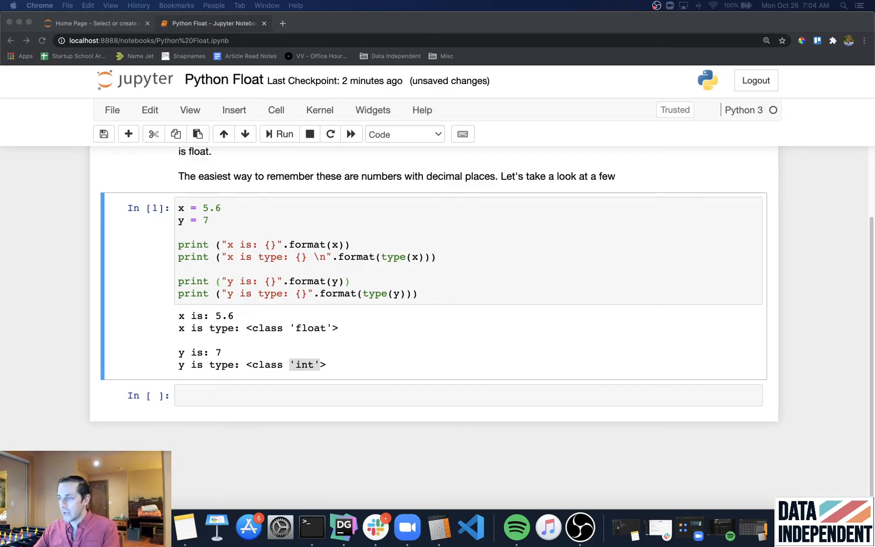
{"action": "left_click", "coordinate": [394, 395]}
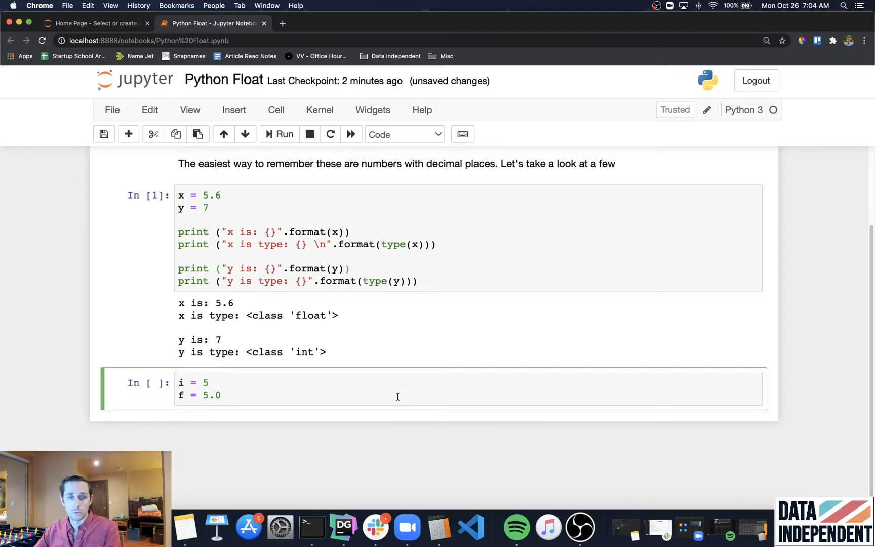
Step: Run the i/f cell and its print cell so 5 reports as int and 5.0 as float
{"action": "double_click", "coordinate": [179, 382]}
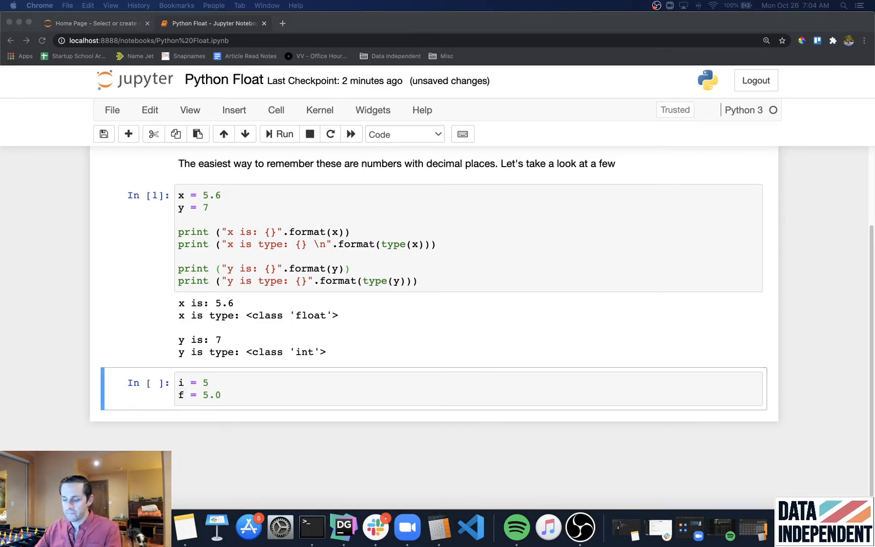
{"action": "left_click", "coordinate": [402, 388]}
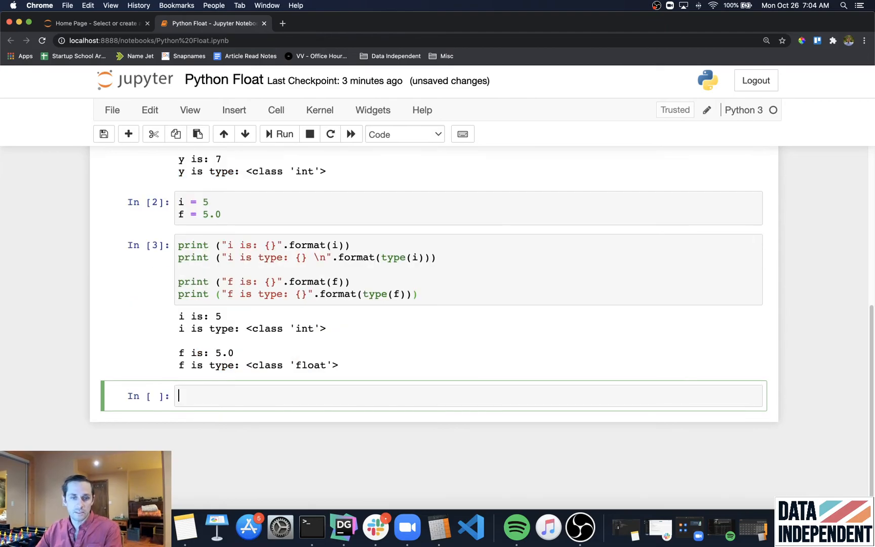
{"action": "left_click", "coordinate": [291, 328]}
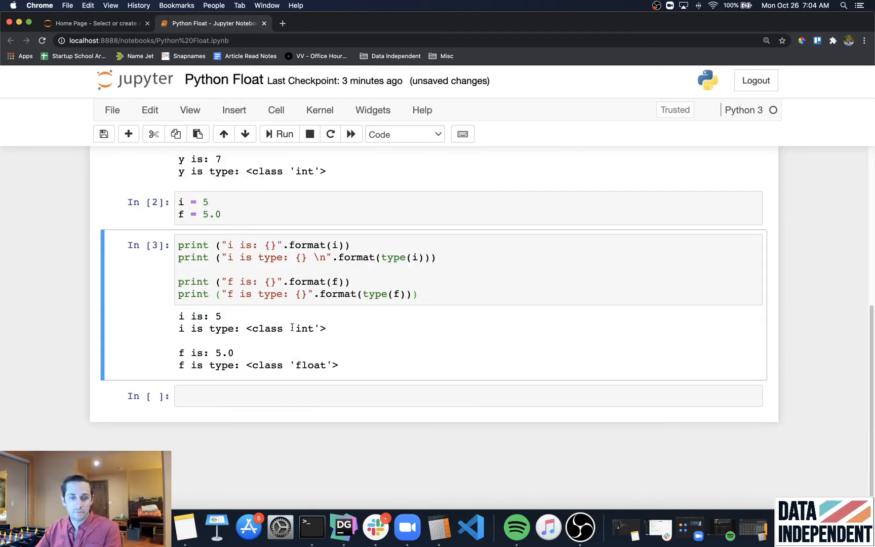
{"action": "double_click", "coordinate": [212, 352]}
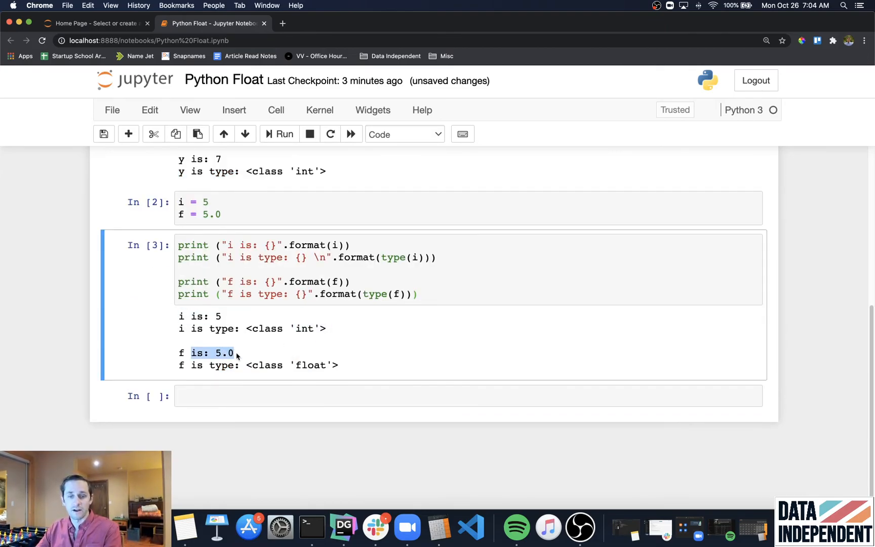